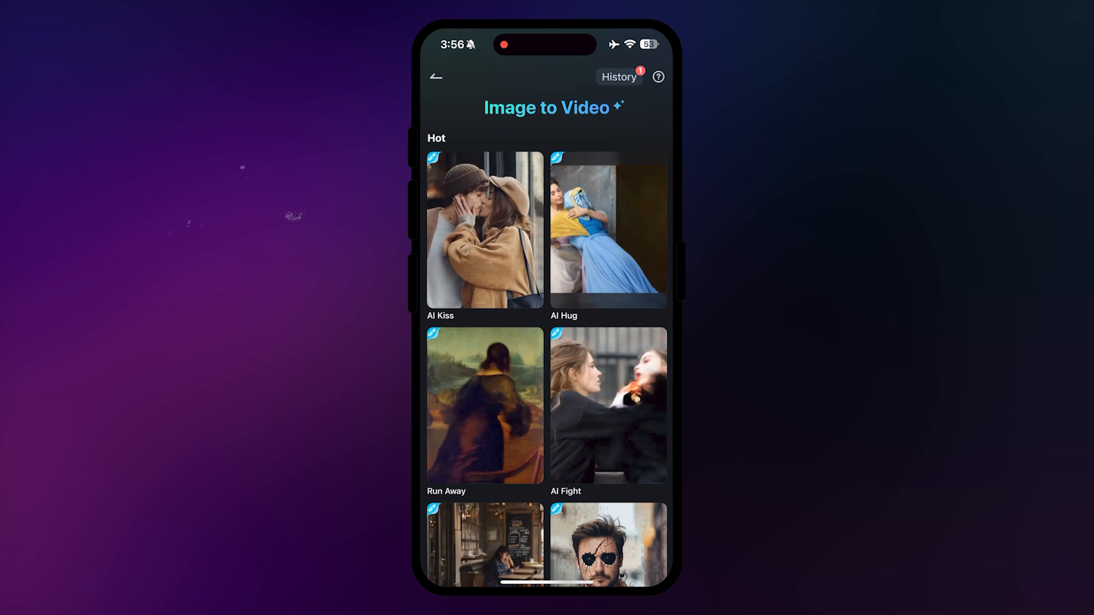
# - Choose the Run Away template from the Hot section and generate the Mona Lisa video
pyautogui.click(484, 405)
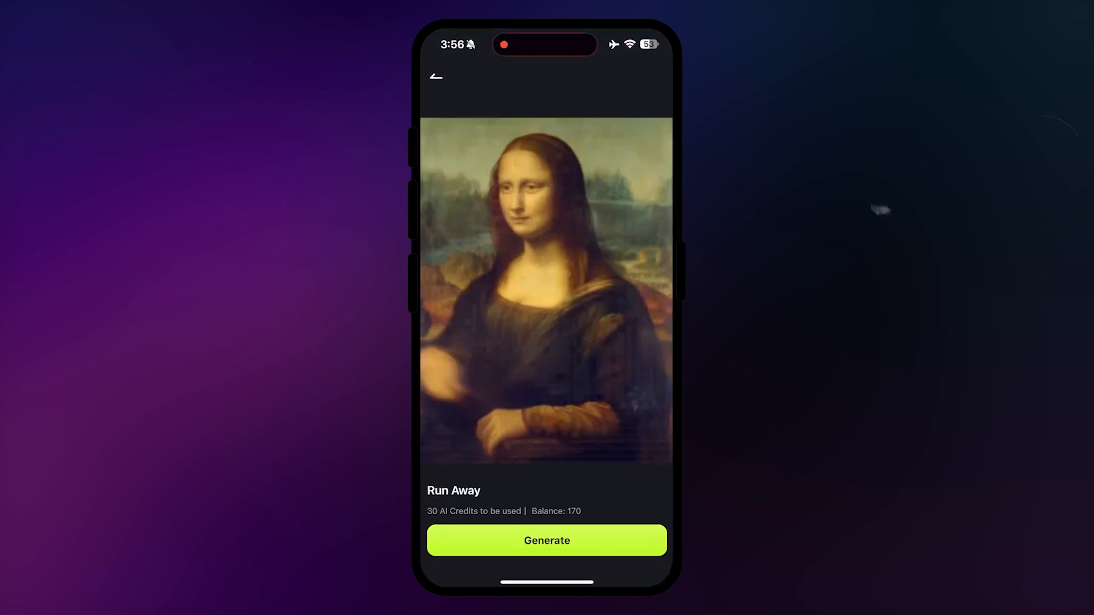
pyautogui.click(546, 540)
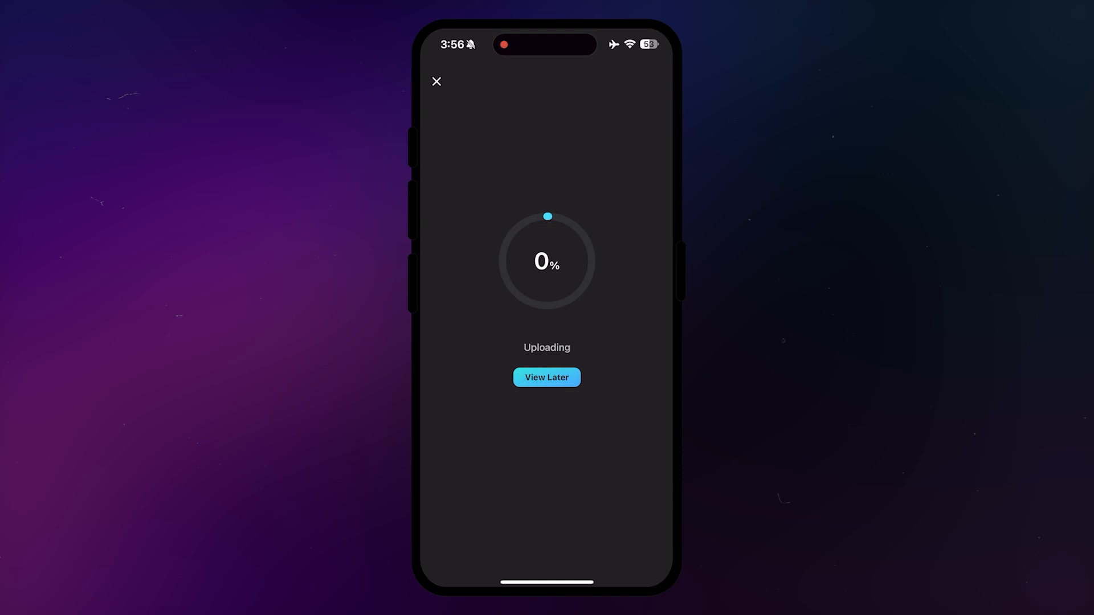